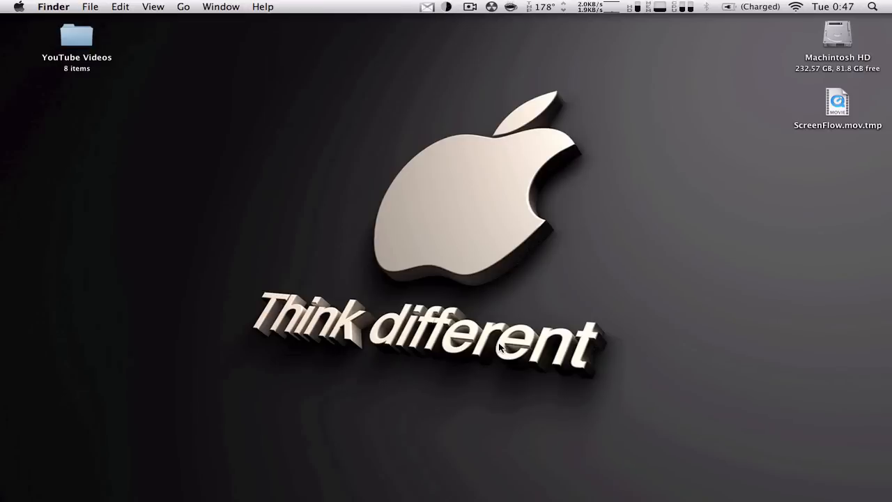
mouse_move(430, 21)
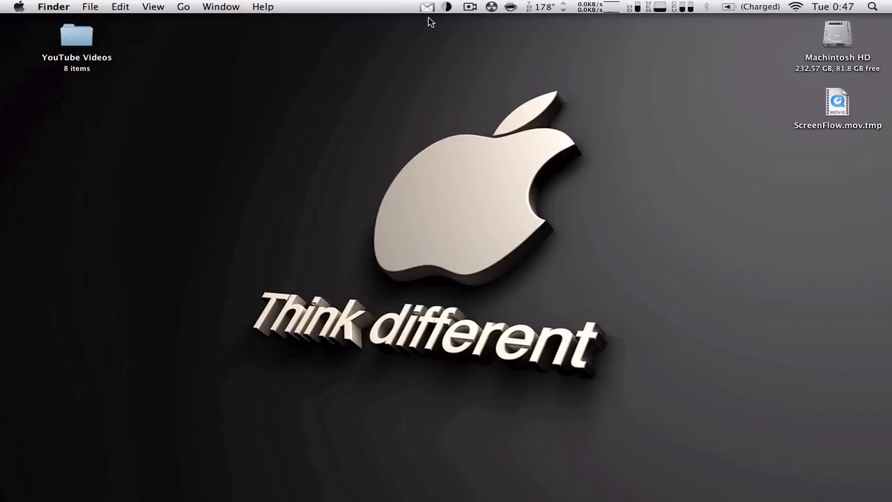
Open the Google Notifier envelope menu in the menu bar
left_click(427, 6)
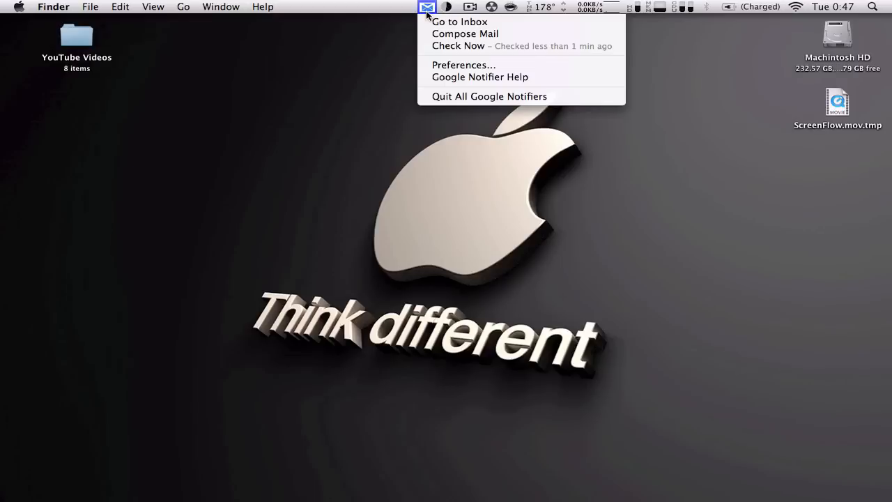
In Preferences, turn on Google Calendar notifications on the Calendar tab
left_click(465, 64)
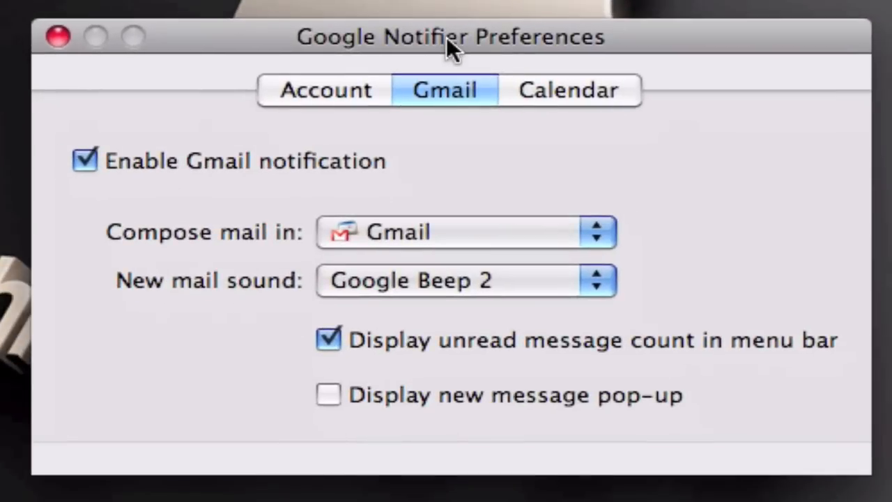
left_click(568, 89)
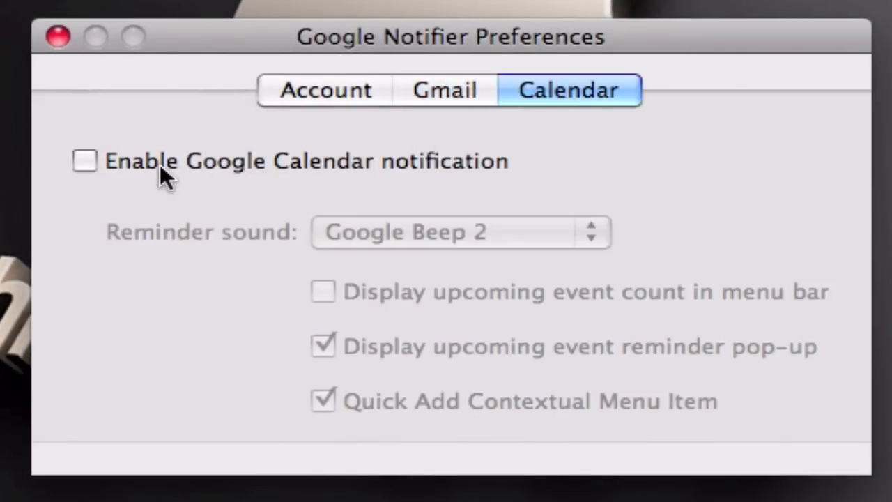
left_click(85, 161)
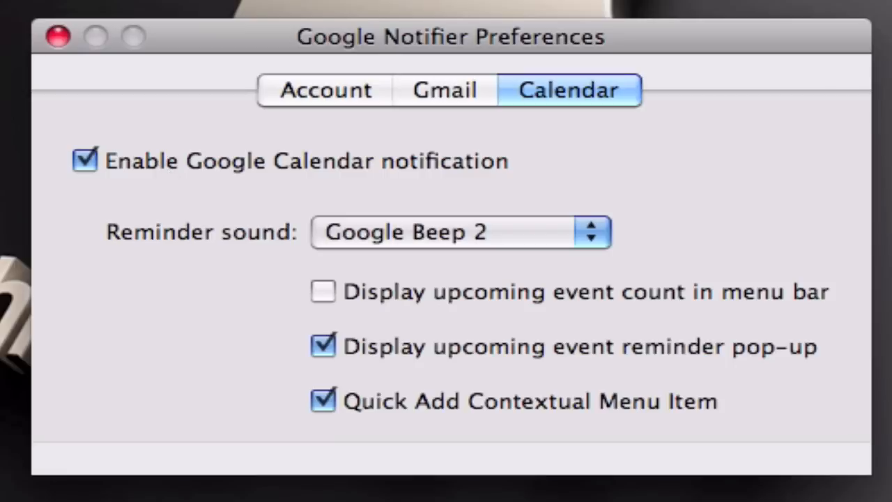
Check the new calendar notifier menu, then turn Calendar notifications off and return to the Gmail tab
left_click(228, 17)
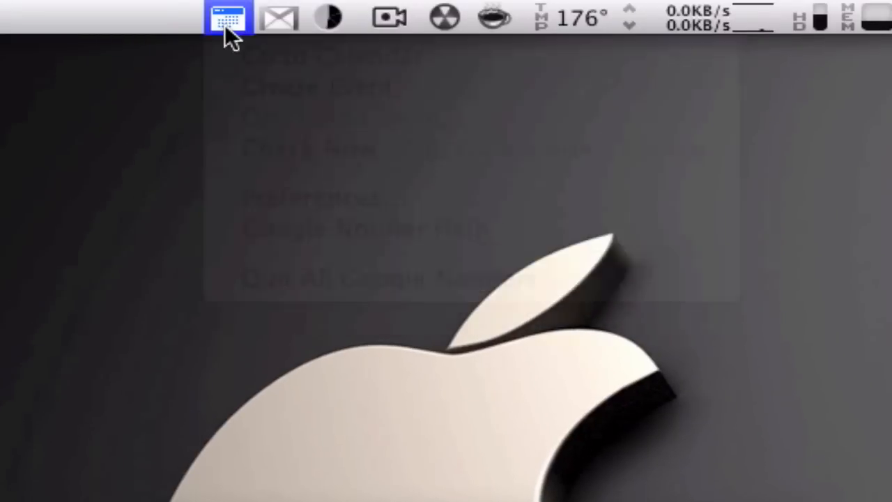
left_click(318, 200)
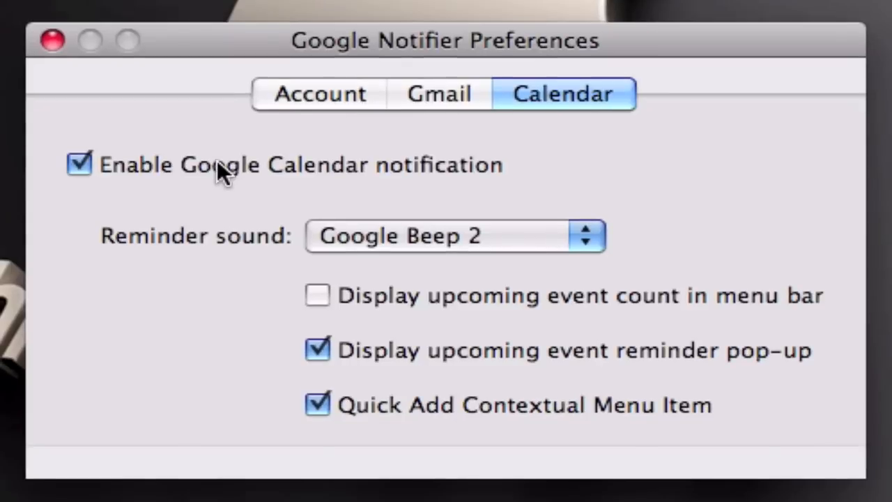
left_click(78, 163)
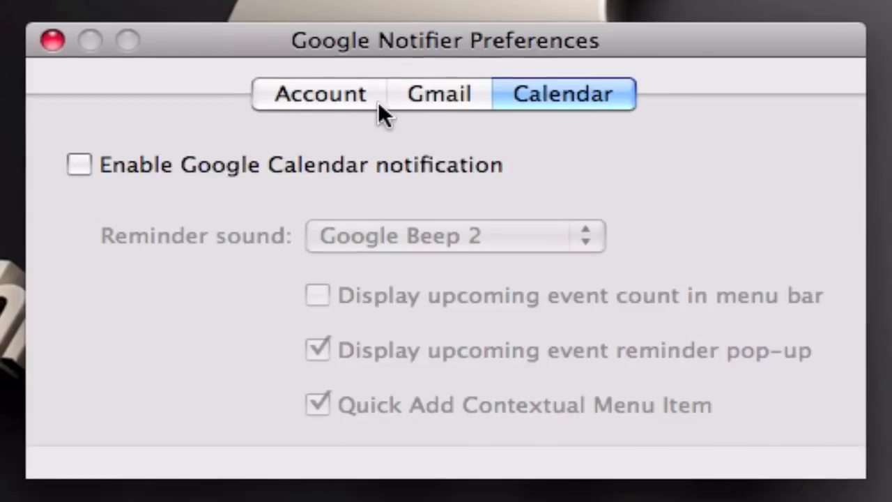
left_click(438, 94)
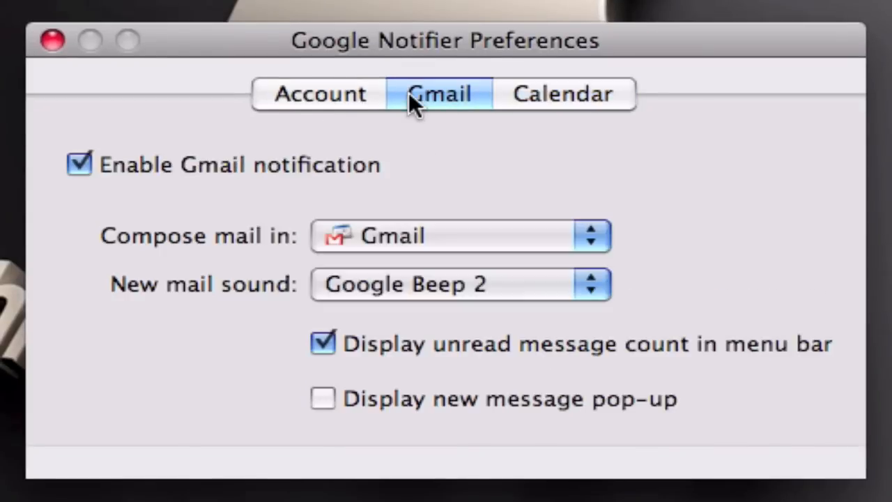
mouse_move(335, 230)
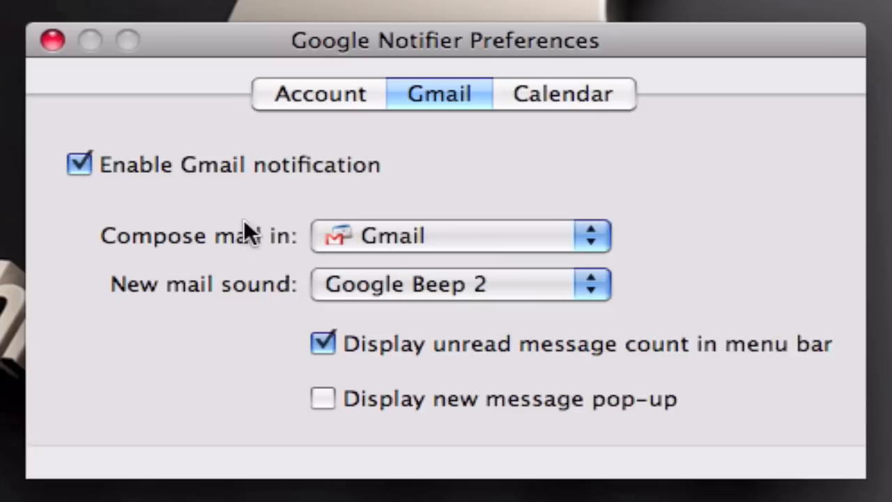
mouse_move(282, 300)
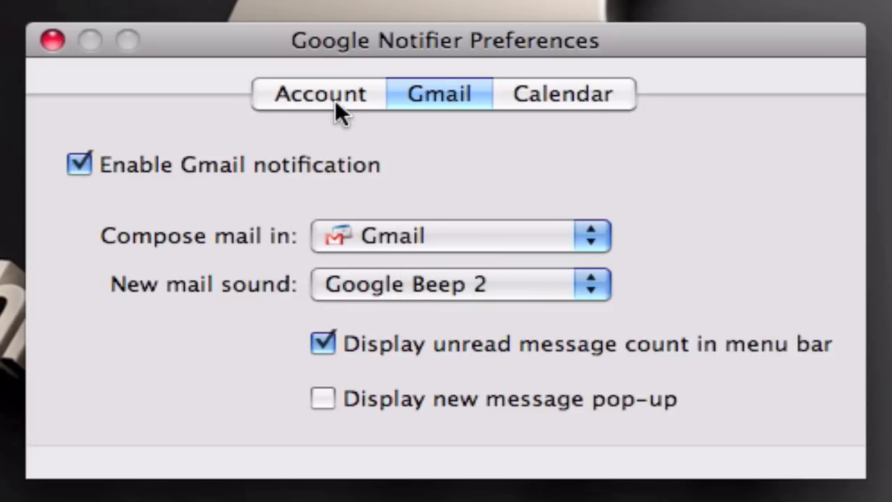
left_click(319, 94)
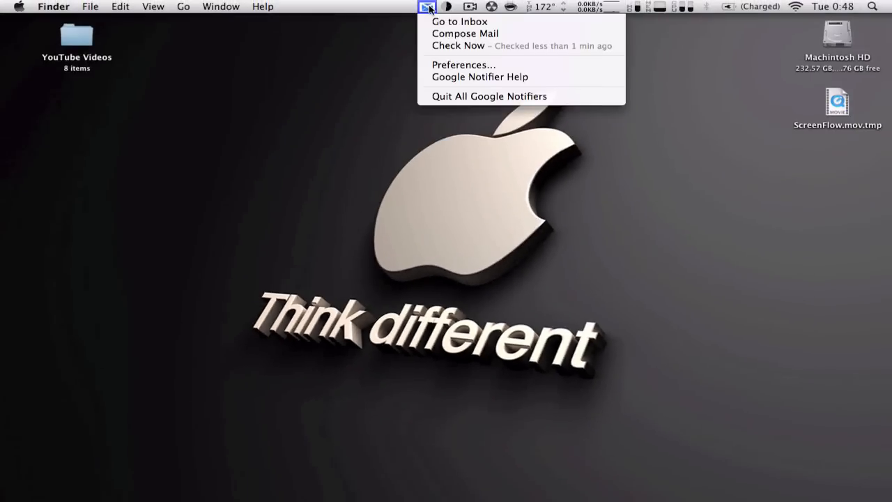
mouse_move(446, 22)
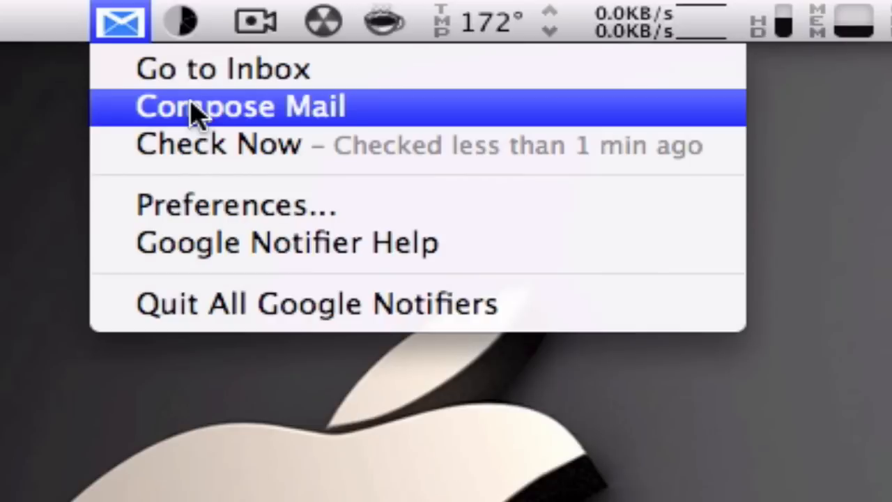
mouse_move(188, 147)
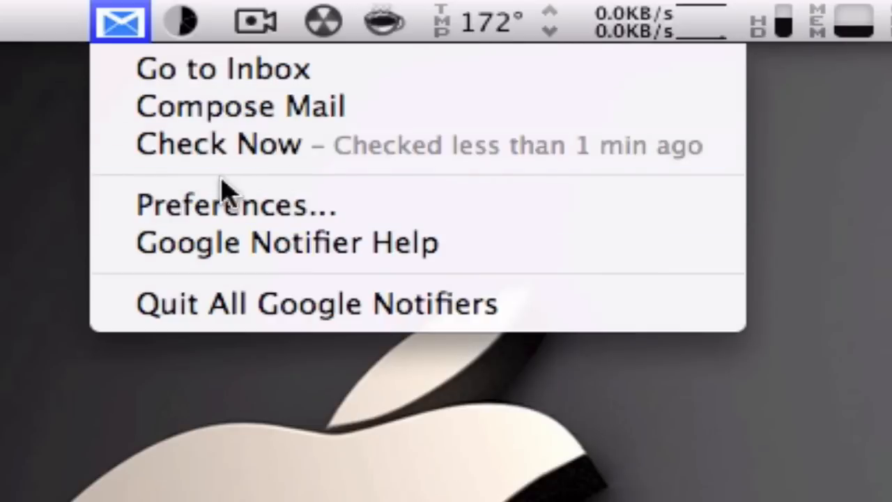
mouse_move(223, 68)
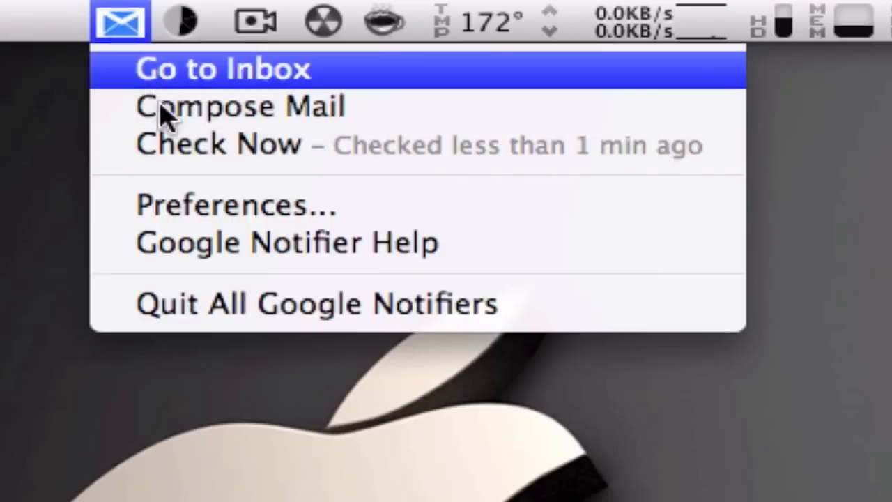
mouse_move(18, 254)
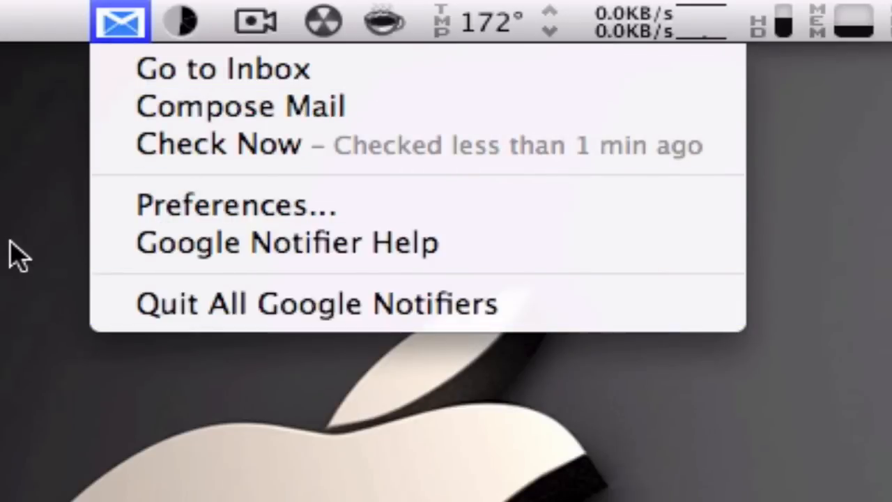
left_click(118, 21)
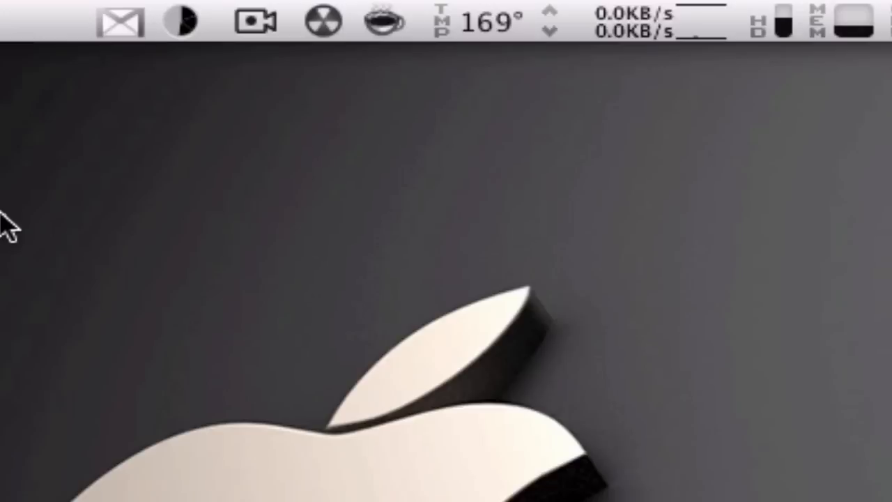
mouse_move(38, 161)
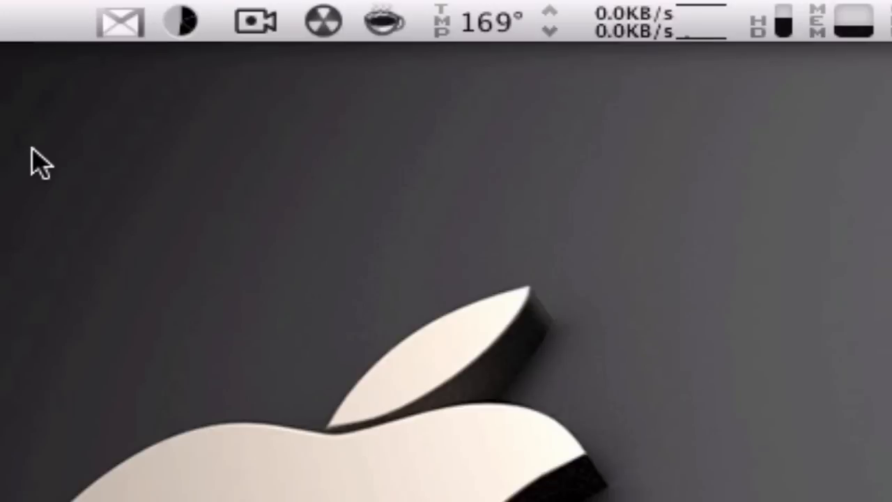
mouse_move(95, 91)
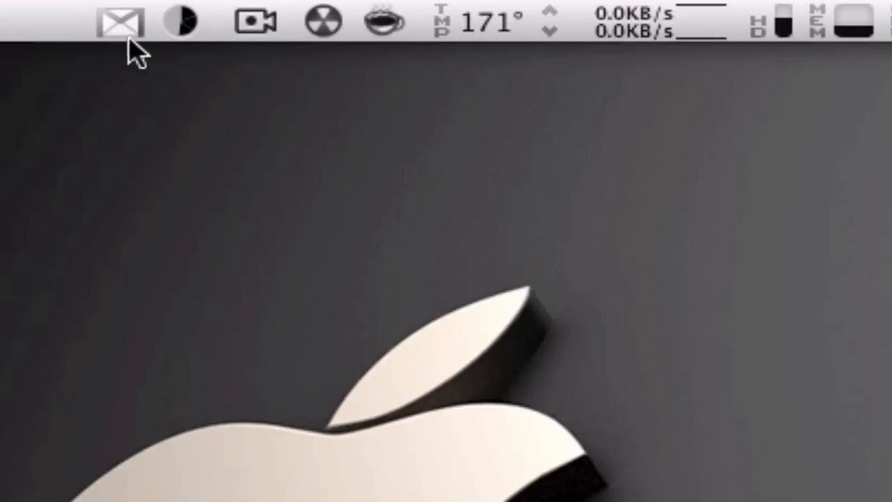
mouse_move(101, 60)
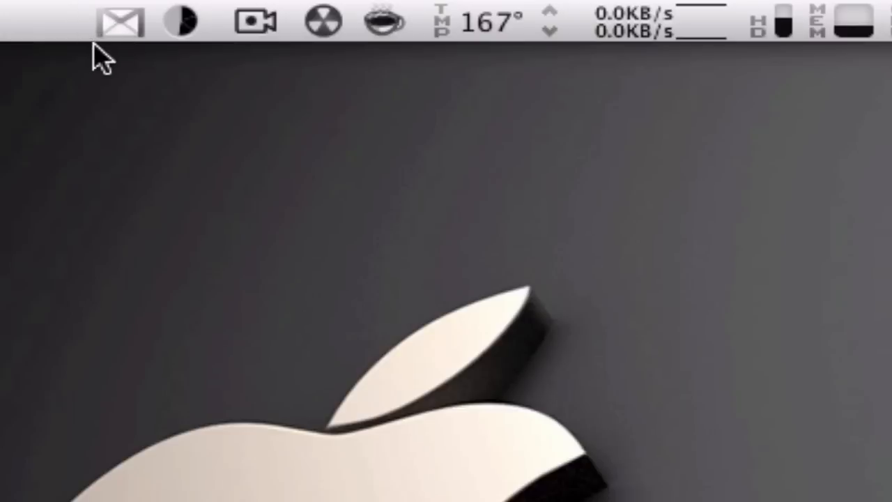
mouse_move(122, 24)
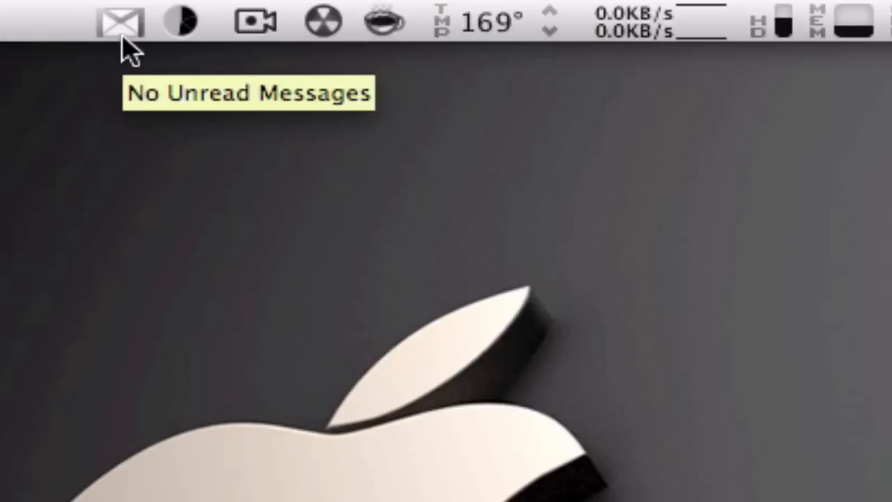
Mark the 'How to remove tiny urls?' conversation as unread through More actions
left_click(119, 21)
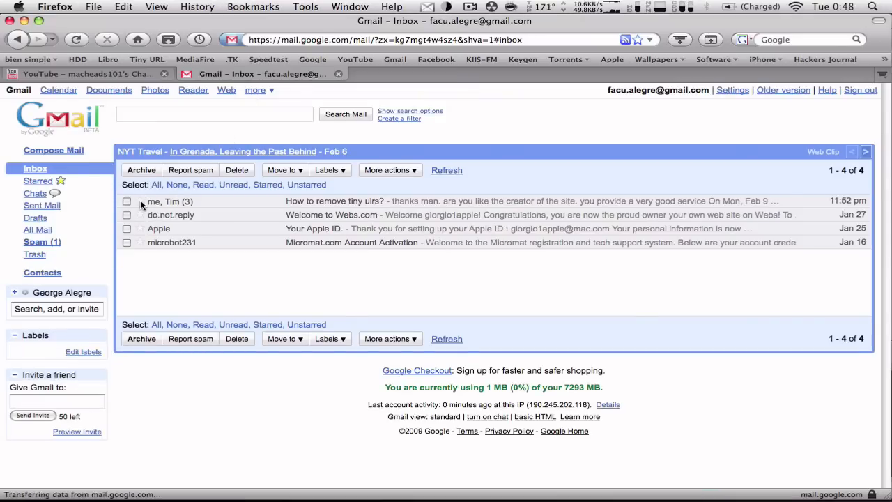
left_click(127, 201)
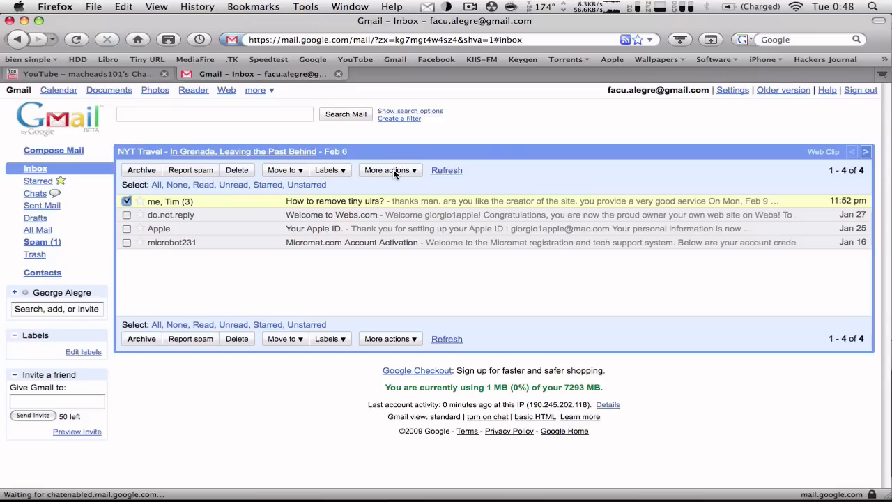
left_click(389, 169)
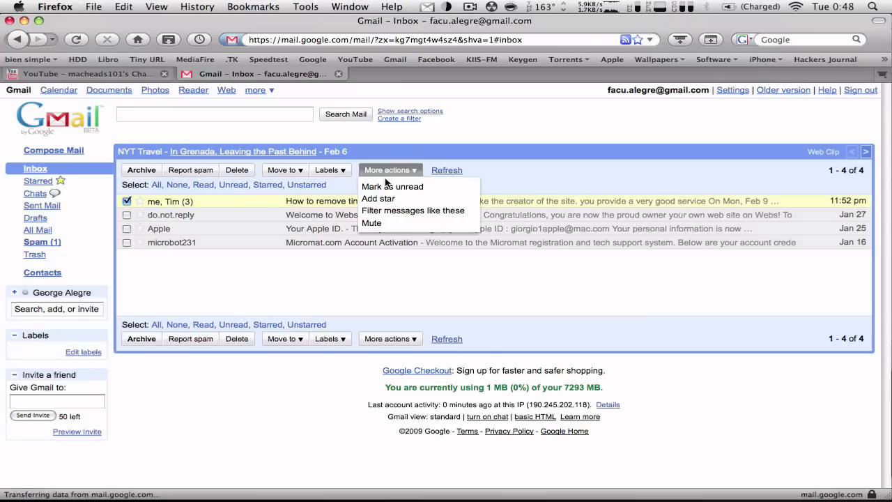
left_click(392, 186)
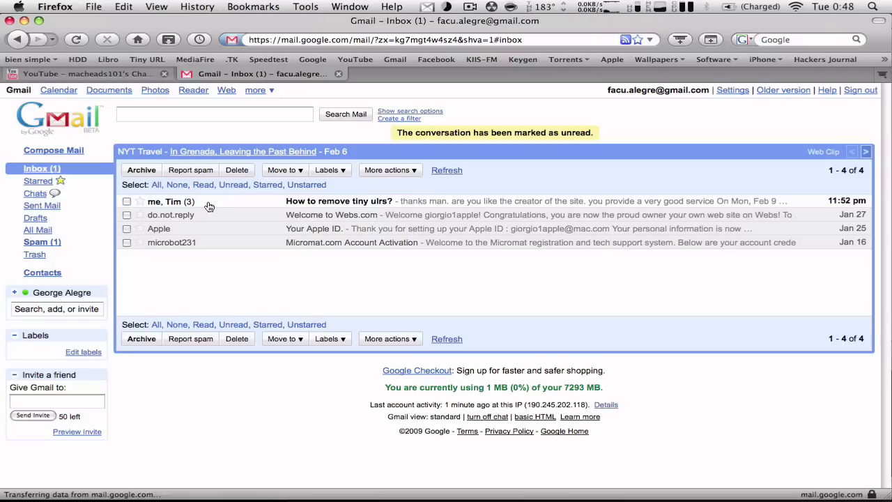
mouse_move(339, 74)
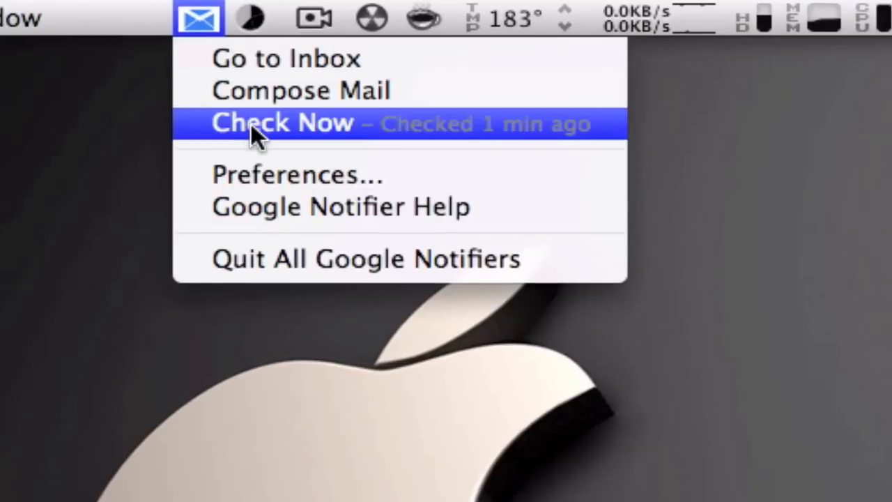
Run Check Now and show the one-unread summary for 'How to remove tiny urls?'
left_click(281, 123)
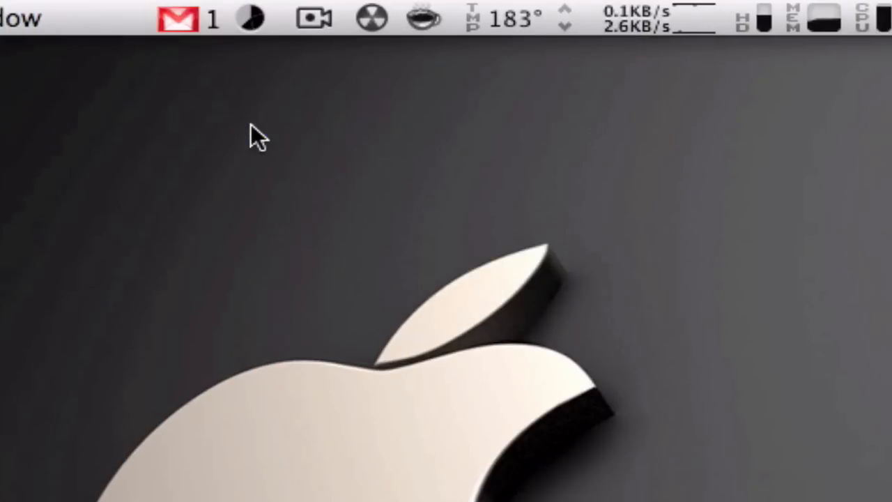
mouse_move(258, 117)
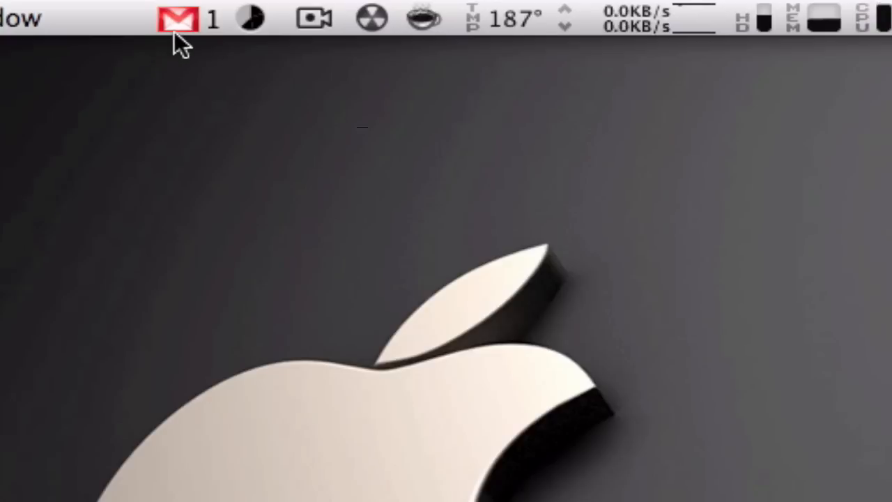
left_click(184, 18)
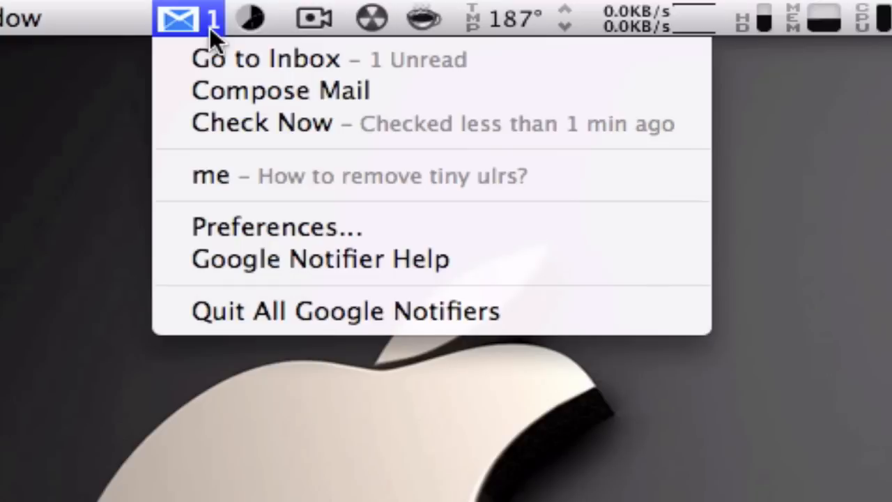
mouse_move(481, 195)
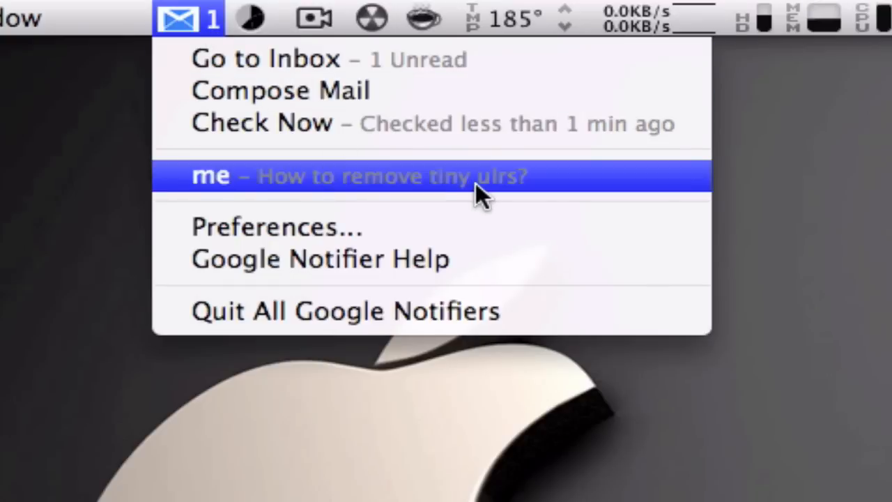
mouse_move(581, 199)
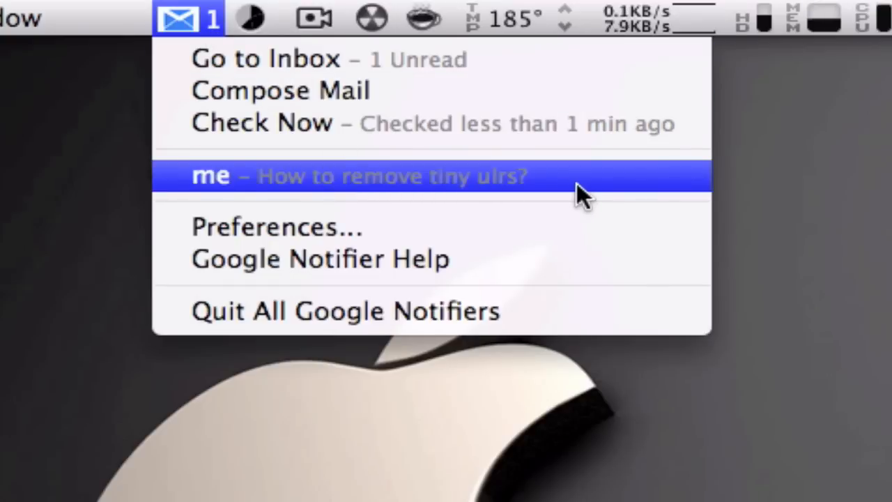
mouse_move(278, 189)
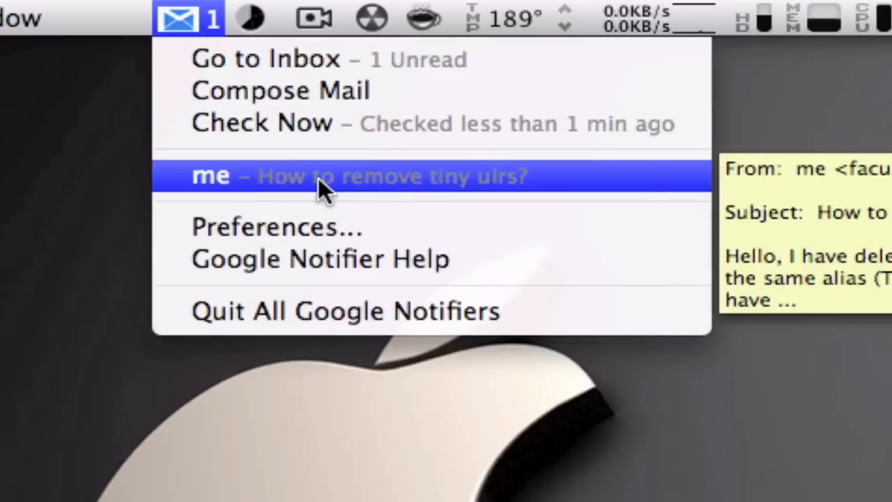
mouse_move(635, 192)
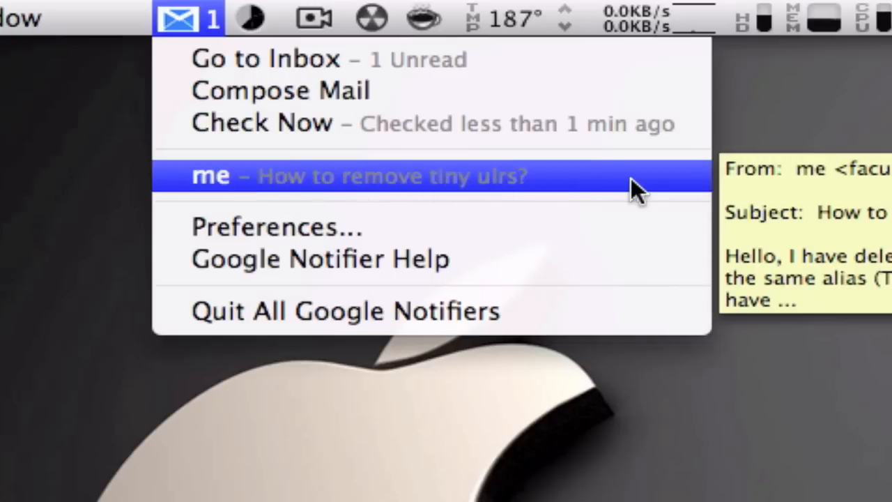